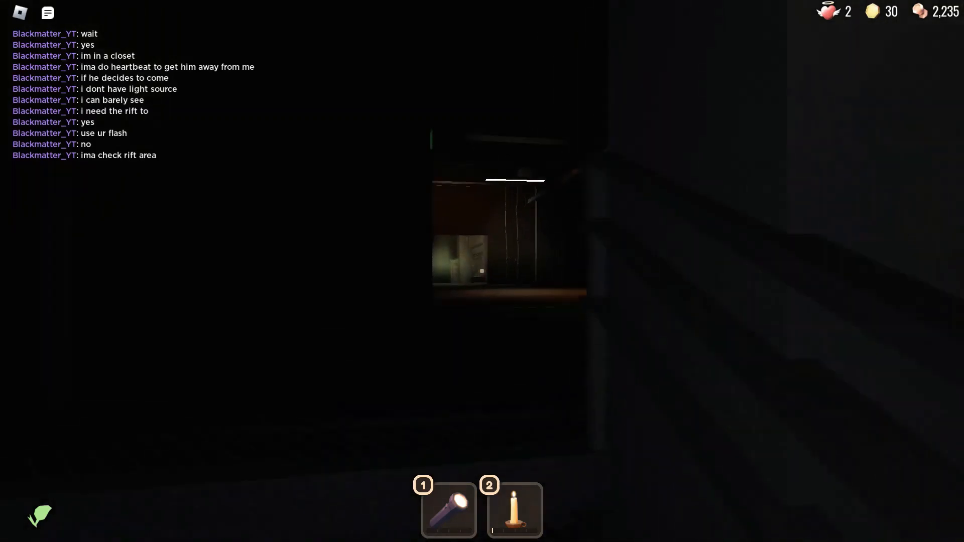
type("u gotta be")
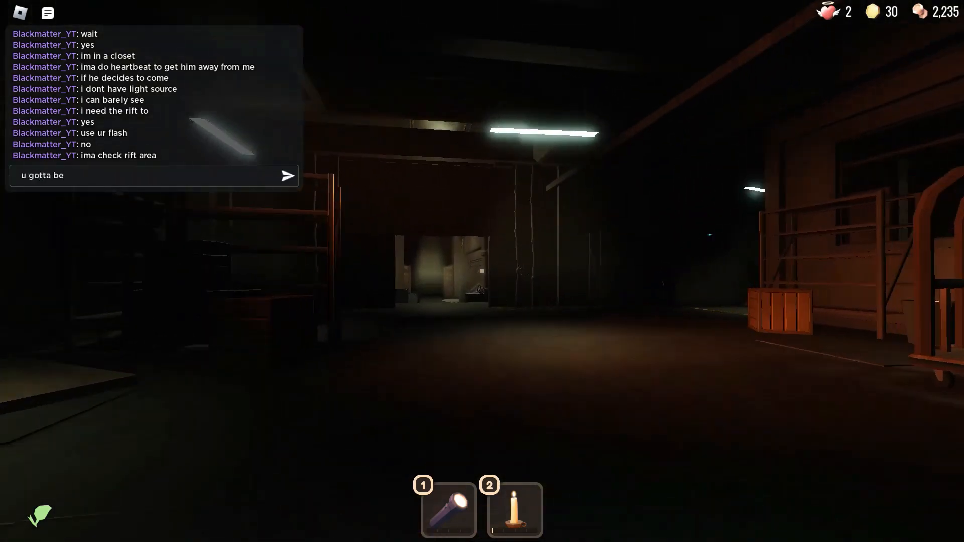
key("enter")
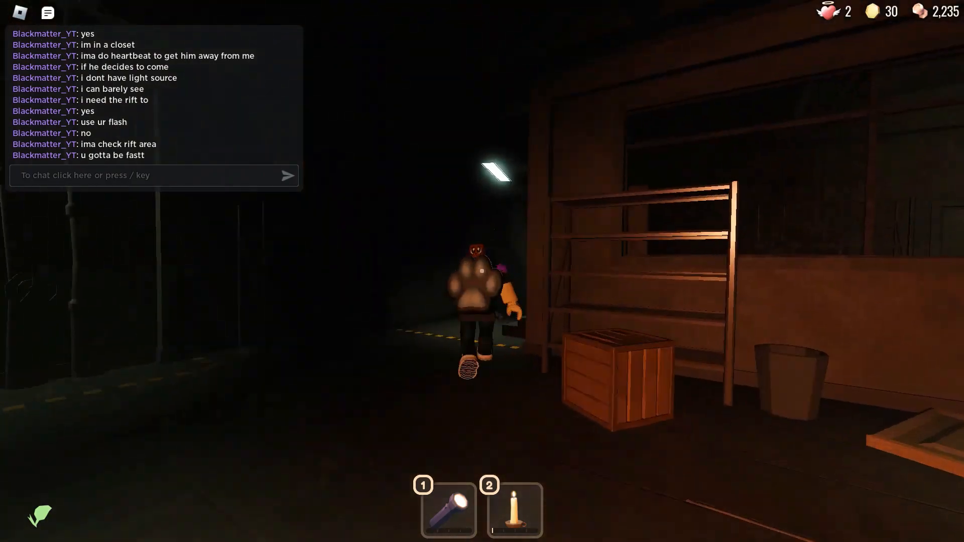
type("only 1 m")
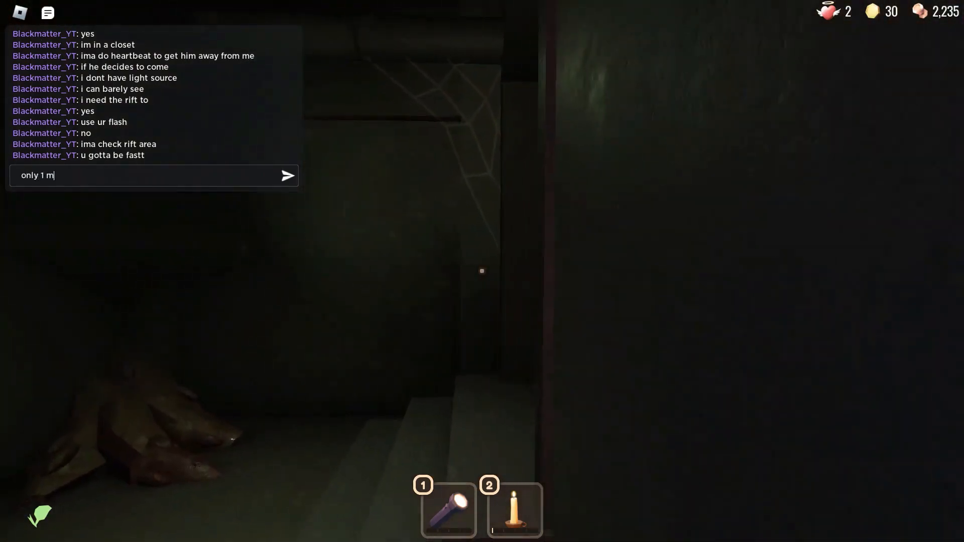
key("enter")
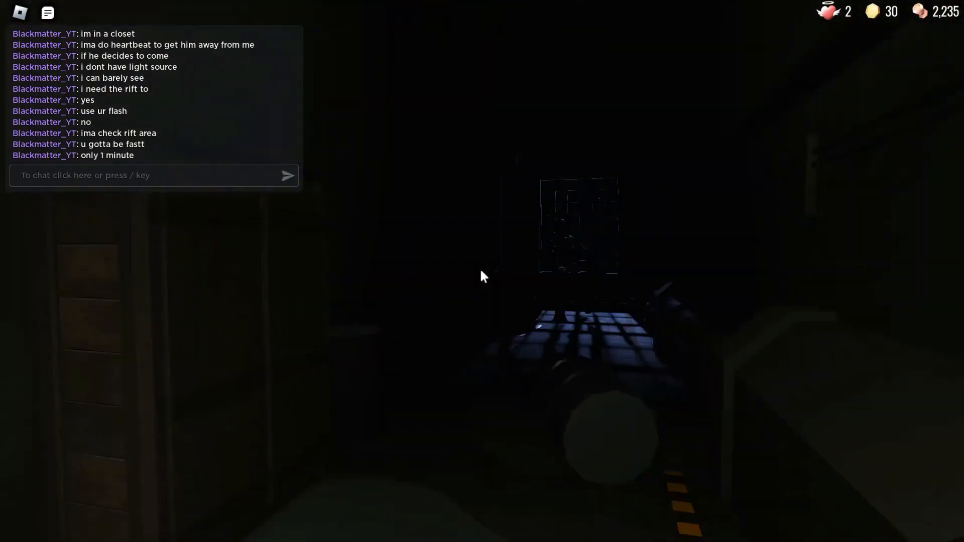
type("or u do")
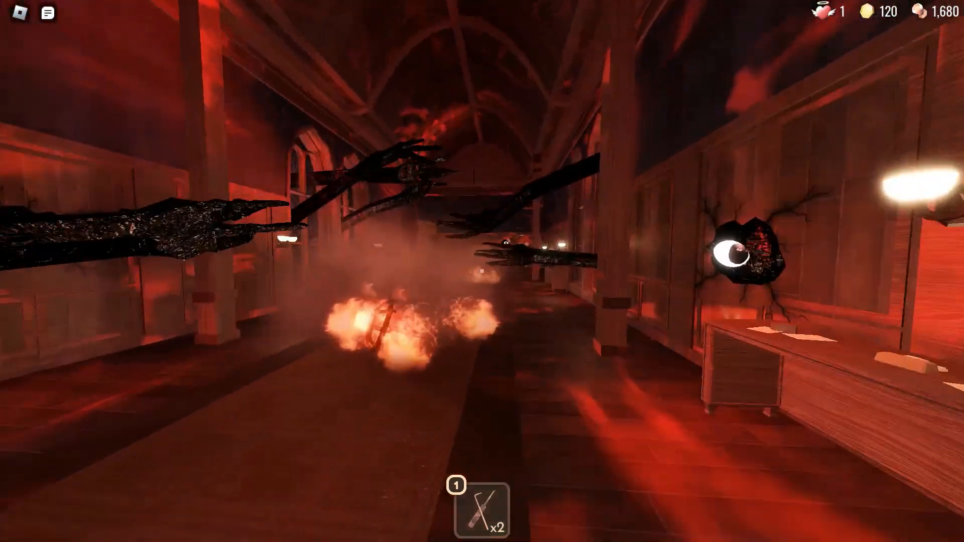
mouse_move(482, 271)
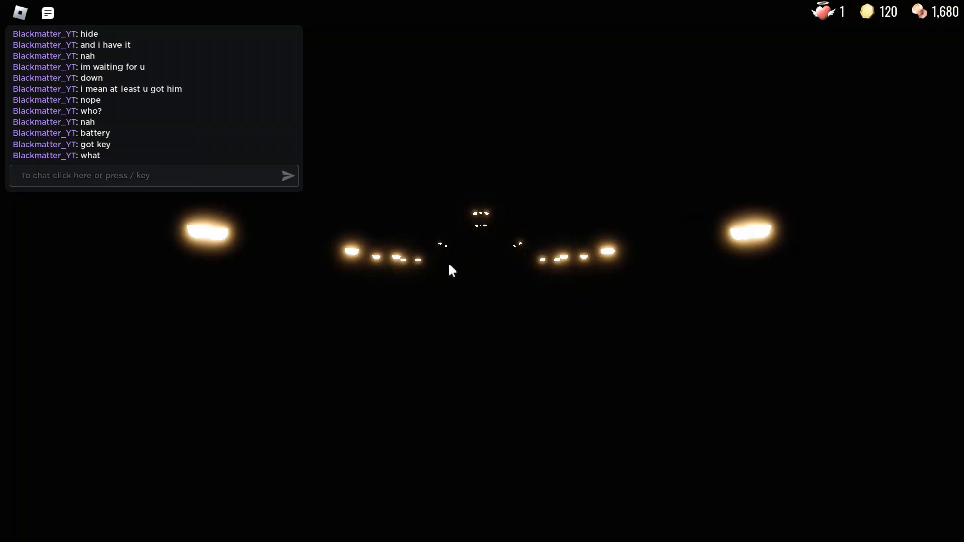
type("ITS")
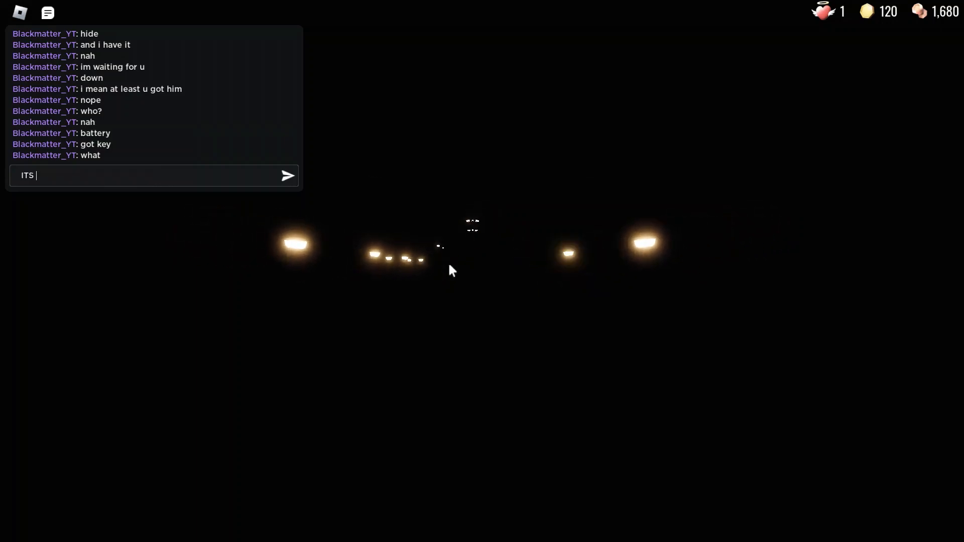
key("enter")
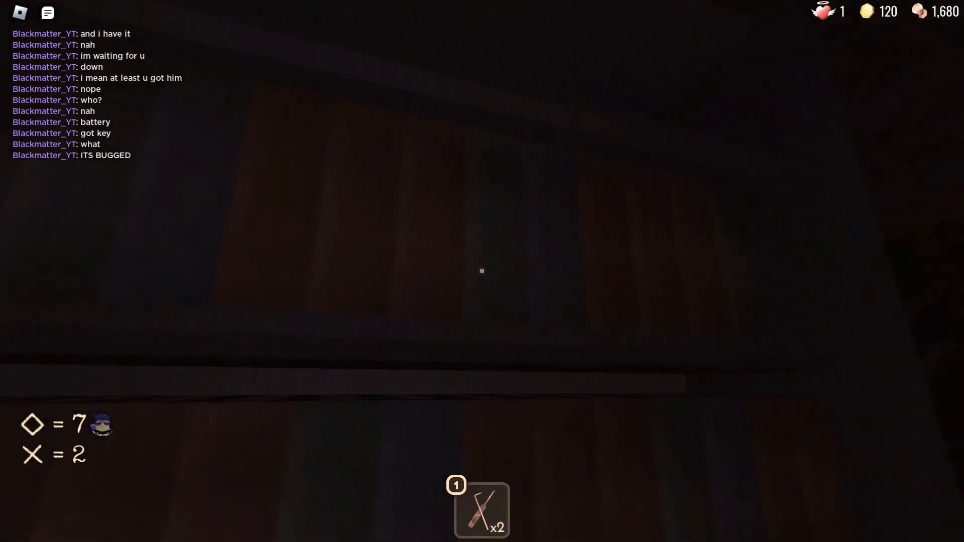
type("it bugge")
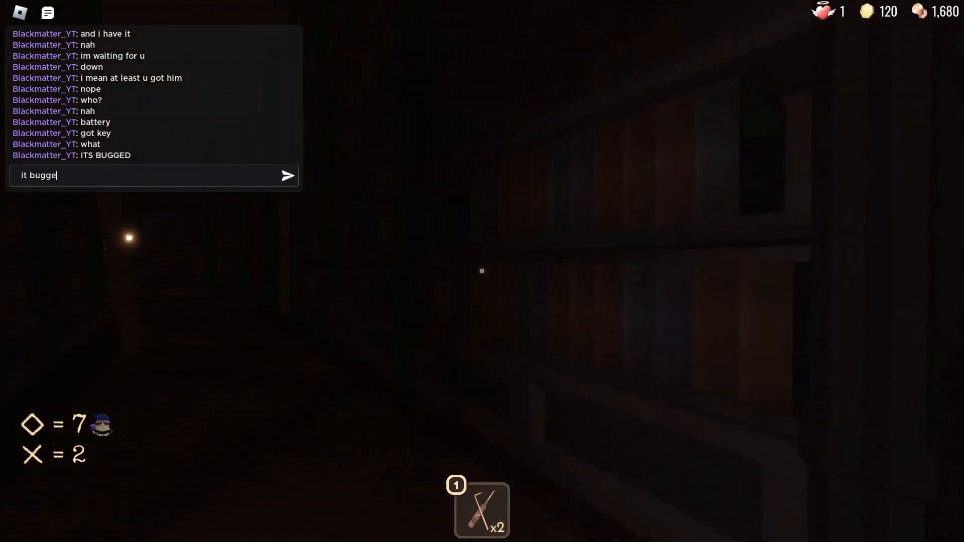
key("enter")
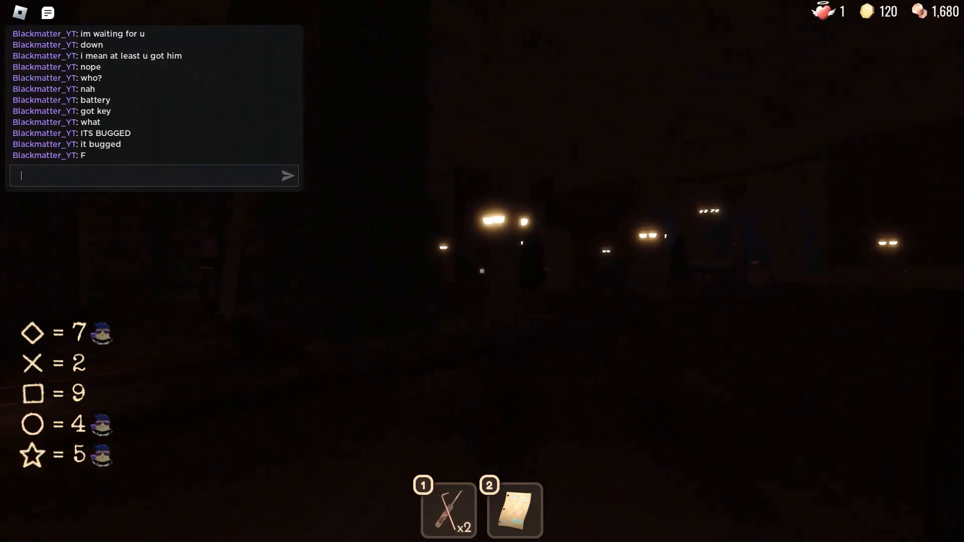
type("how does it bug")
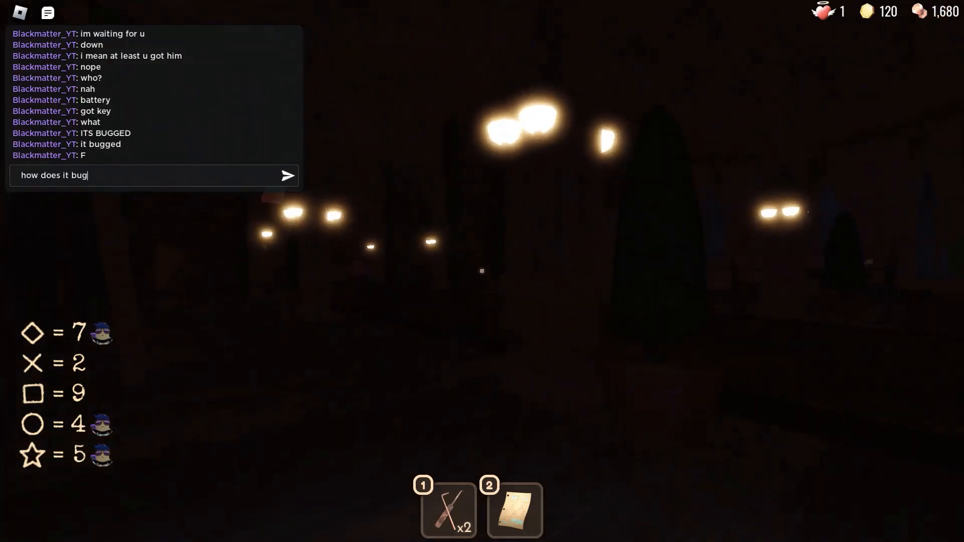